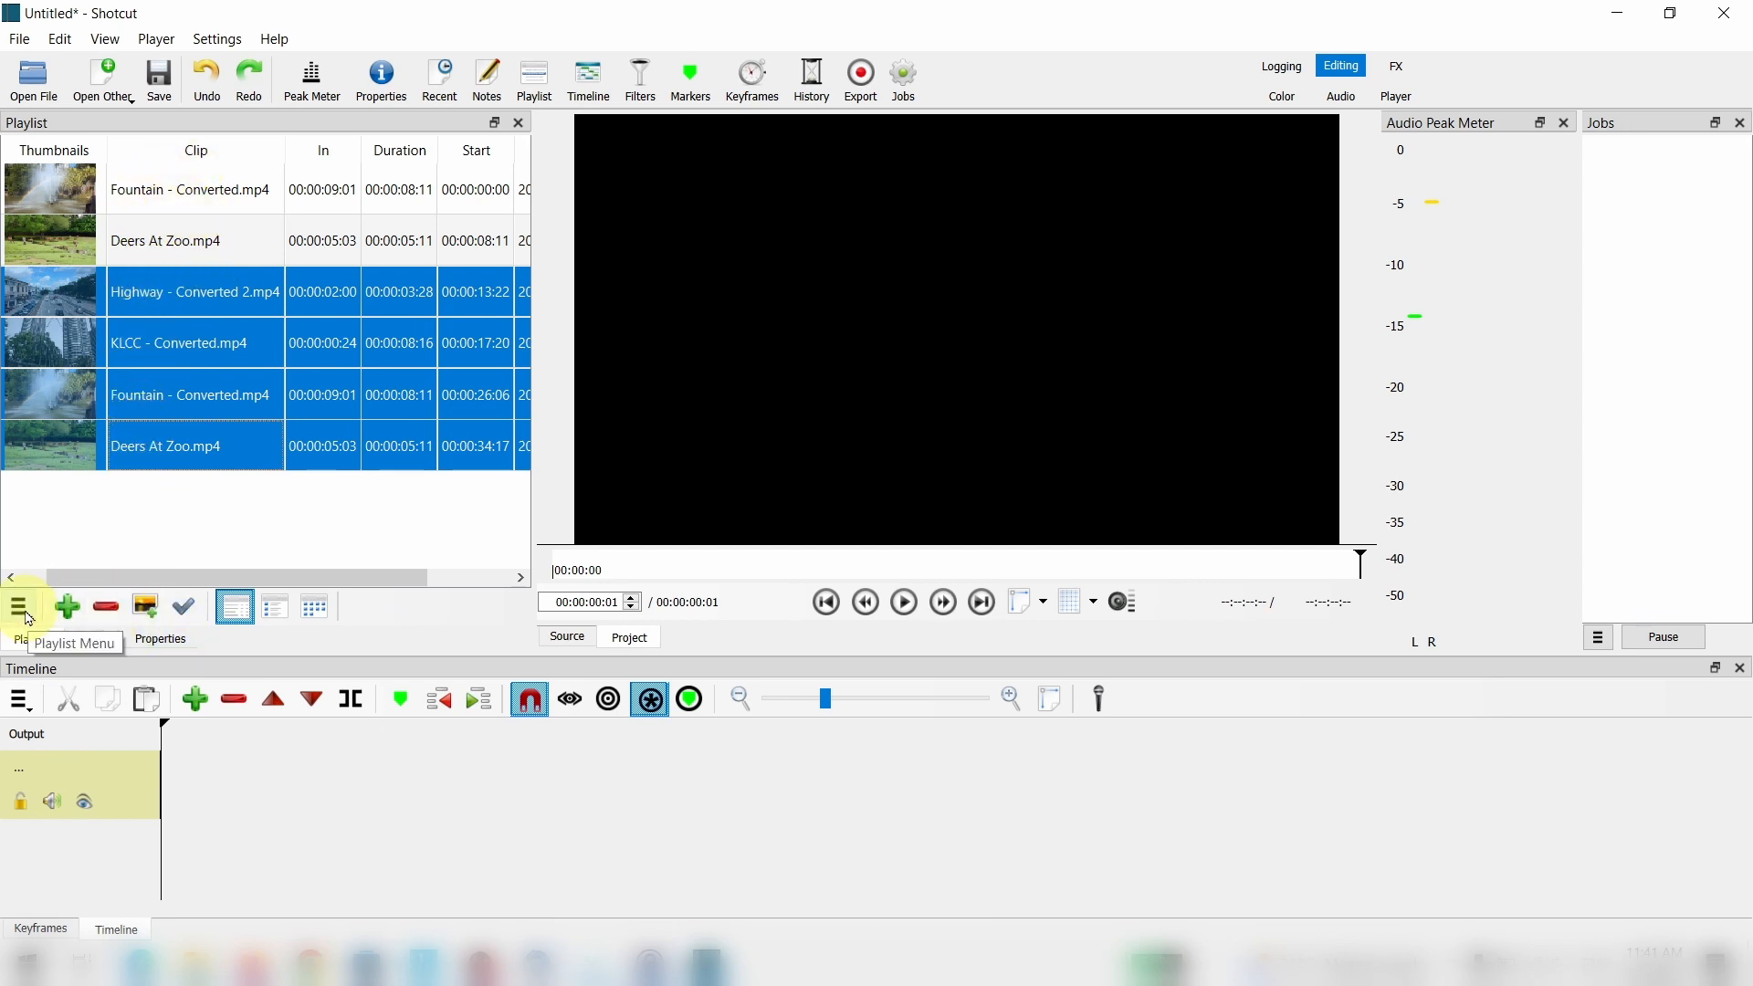
Add the four selected playlist clips to the slideshow generator.
click(20, 607)
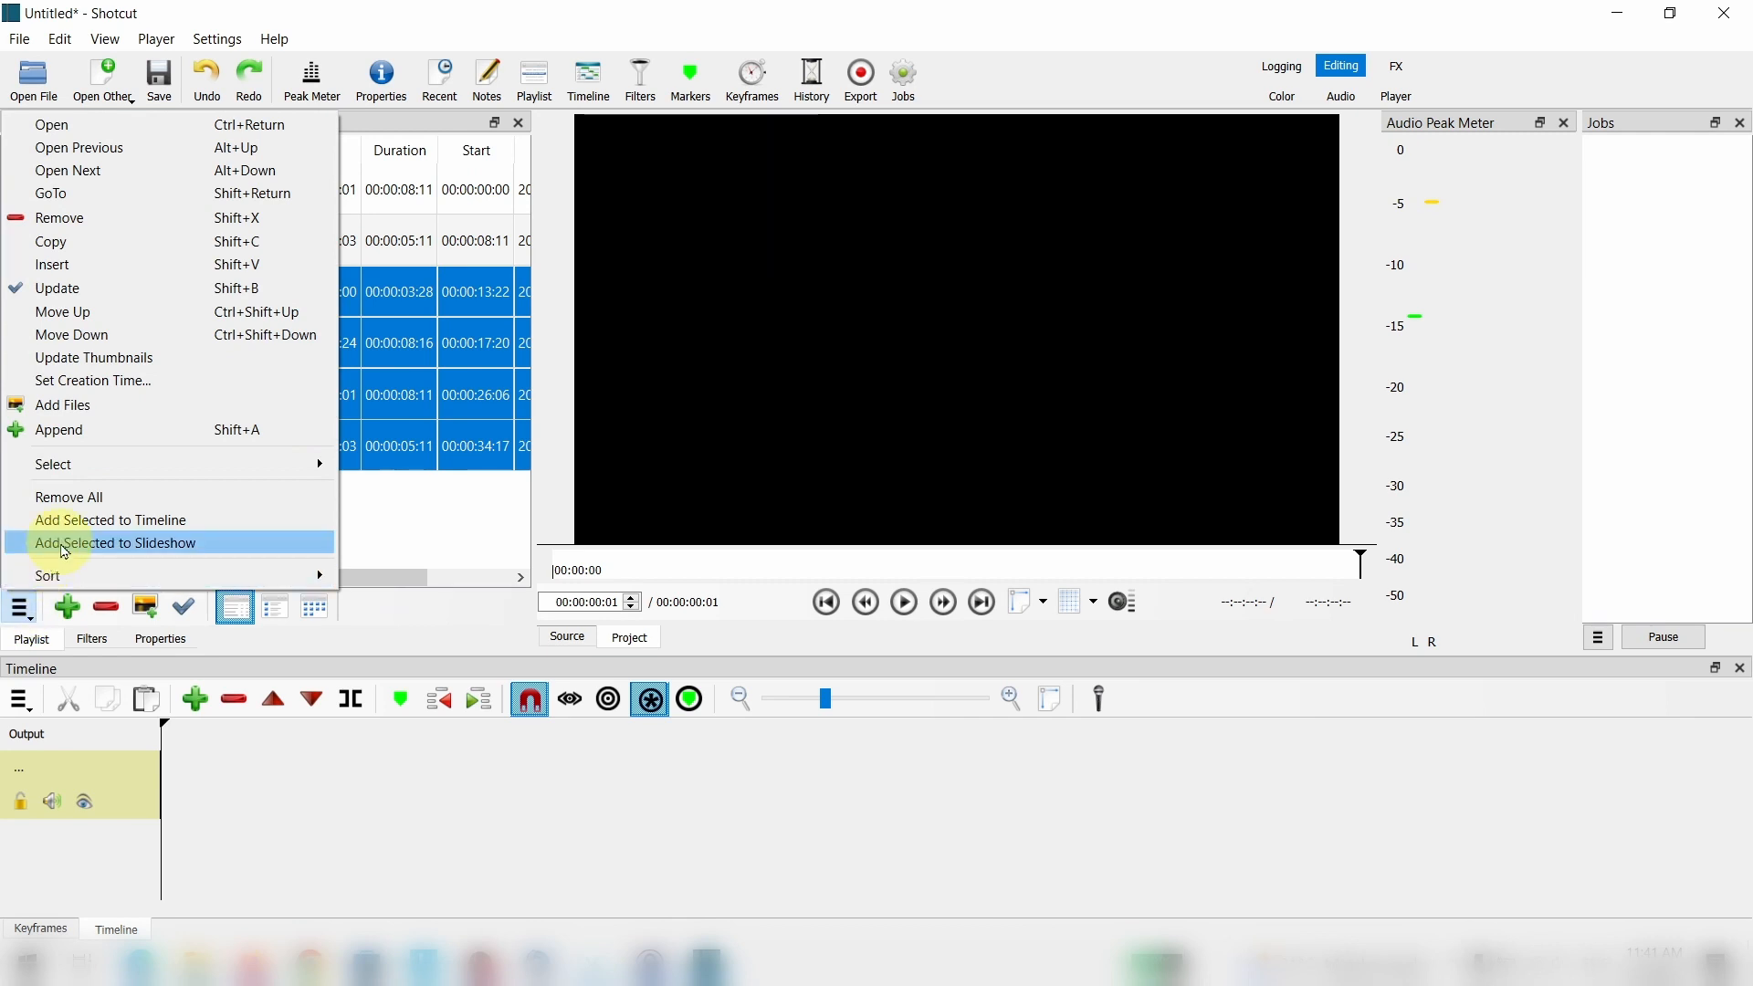
click(115, 544)
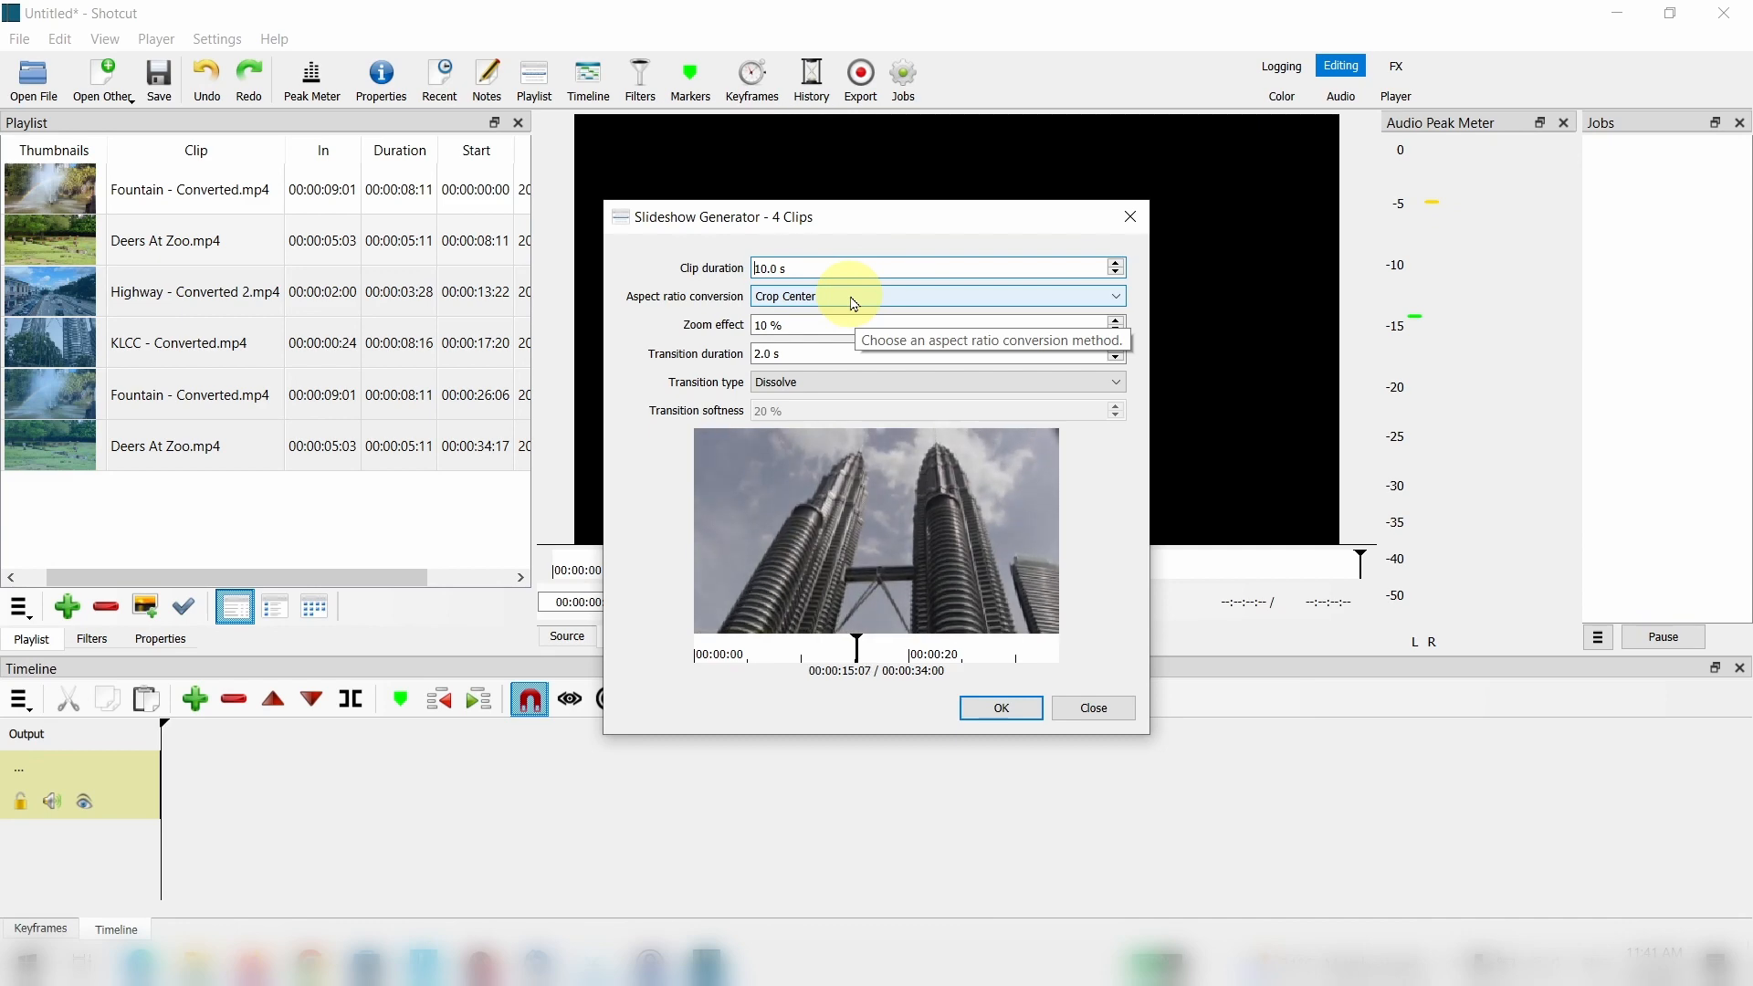
Generate the slideshow with Crop Center, 1.5 s duration and Random transitions.
click(937, 296)
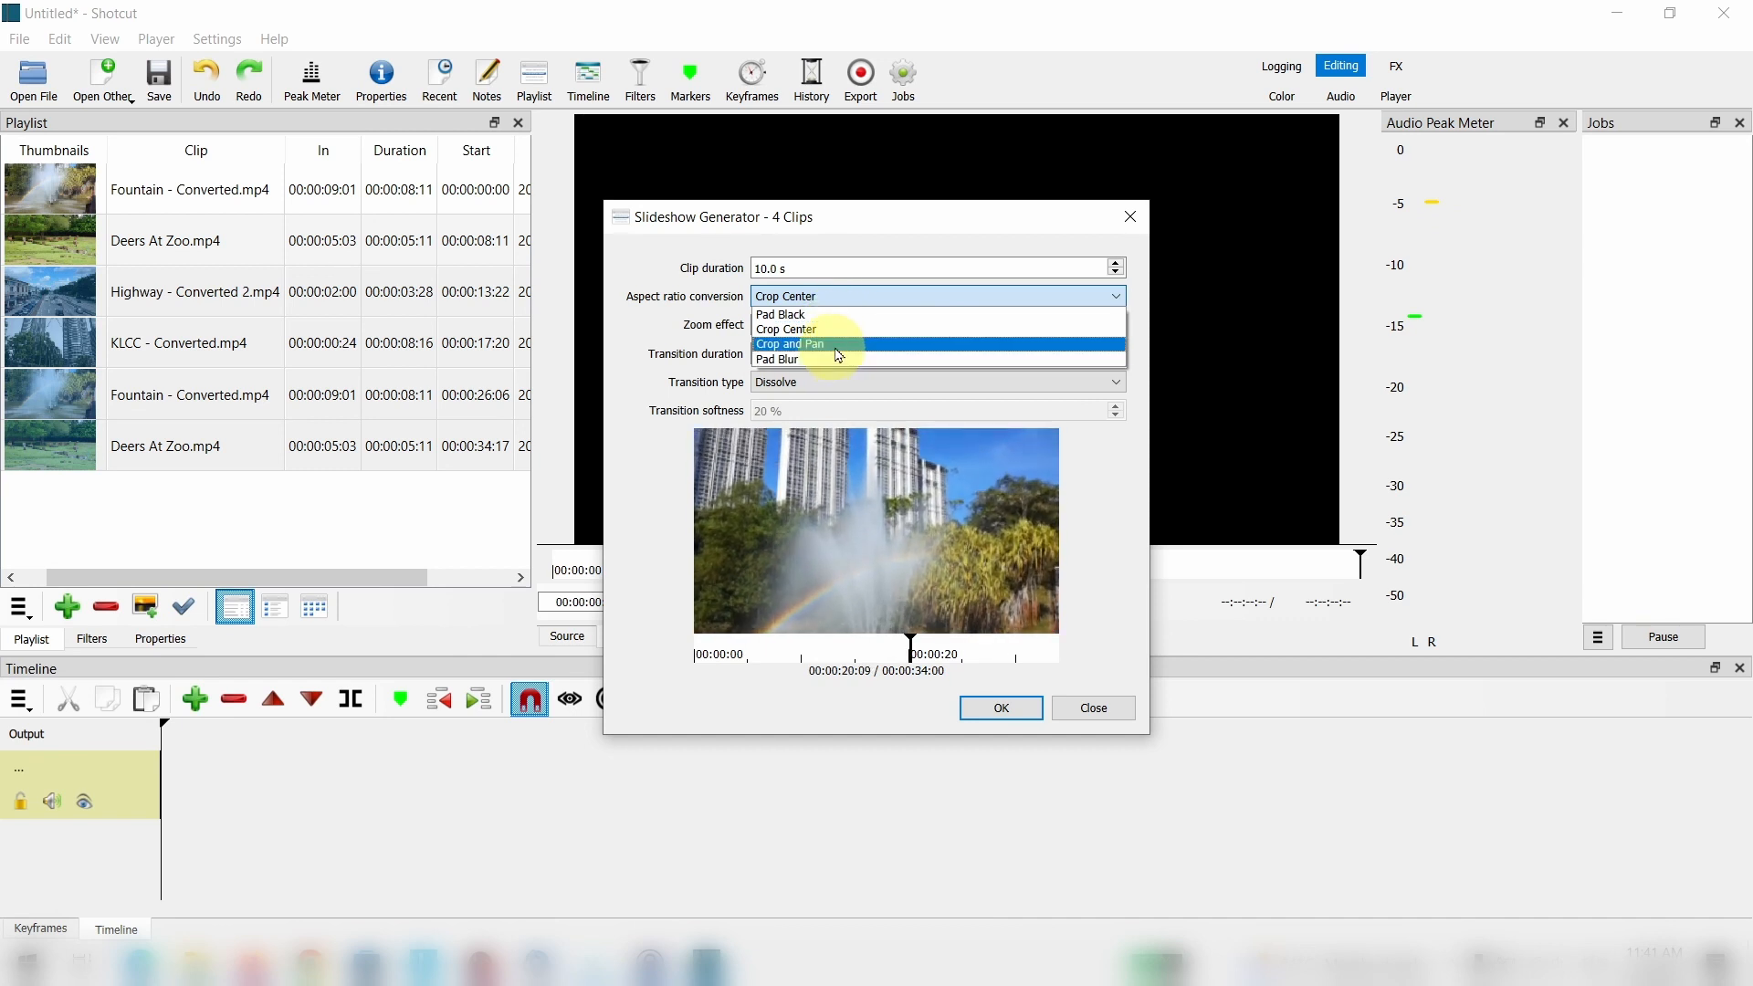
mouse_move(853, 329)
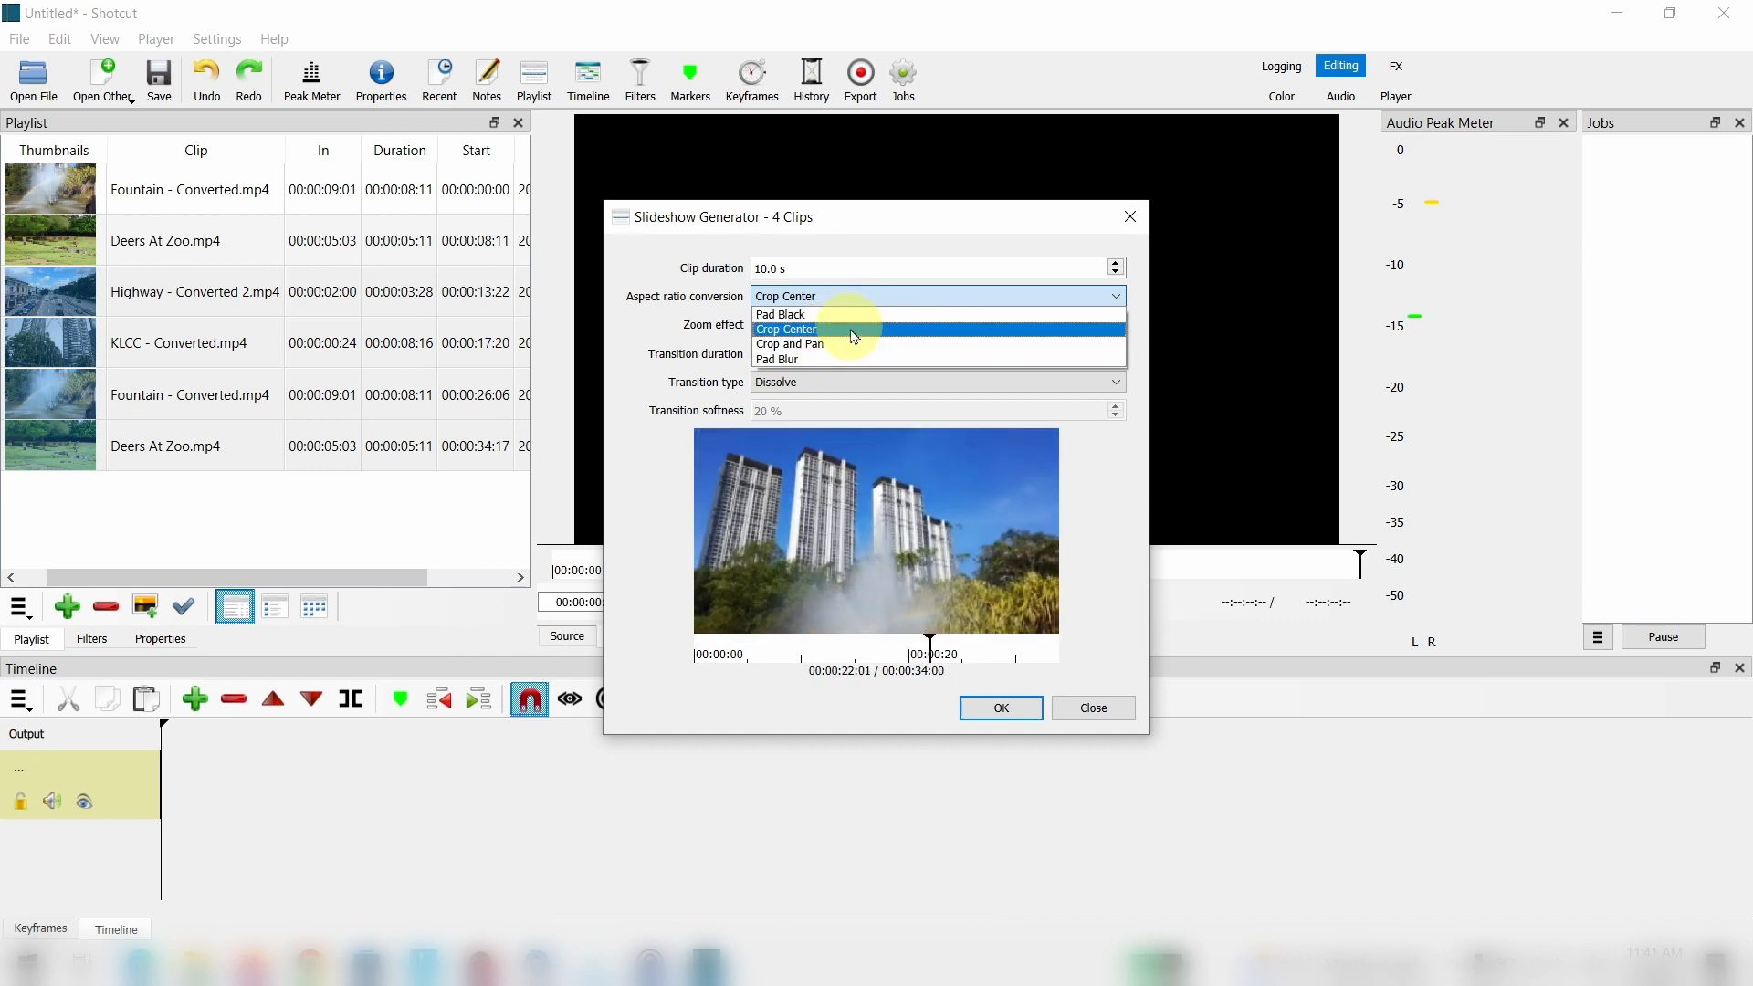
click(785, 329)
text(1.5)
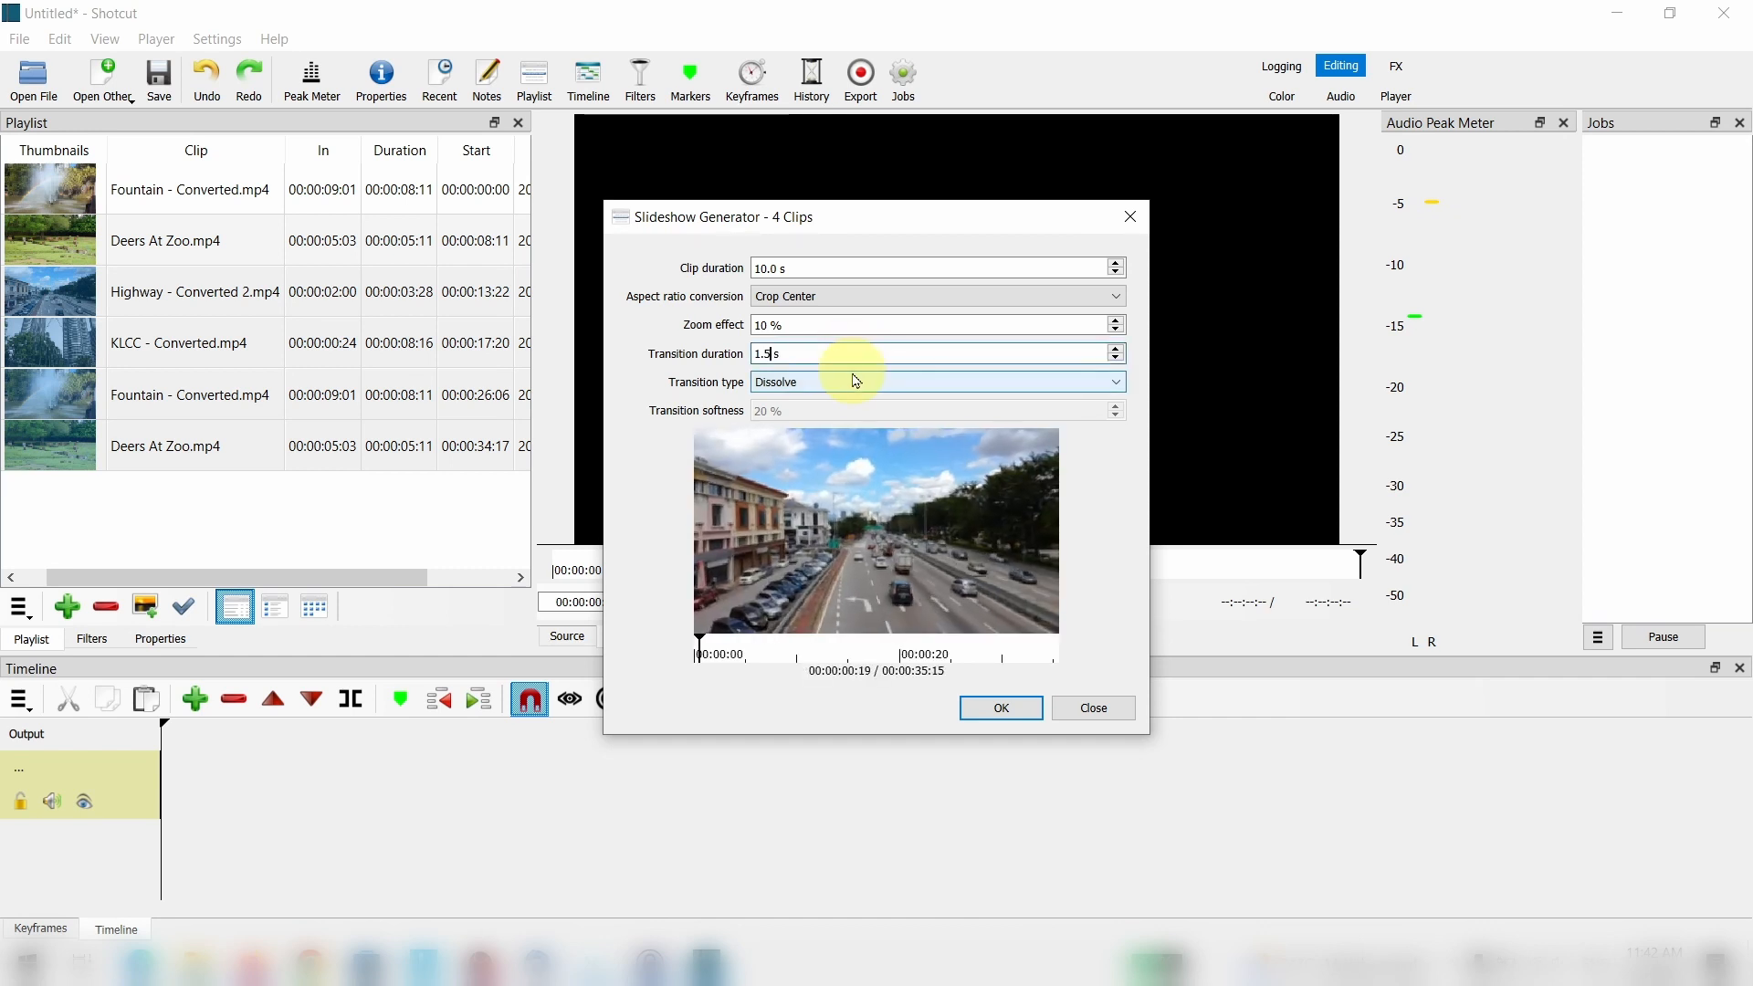
click(937, 382)
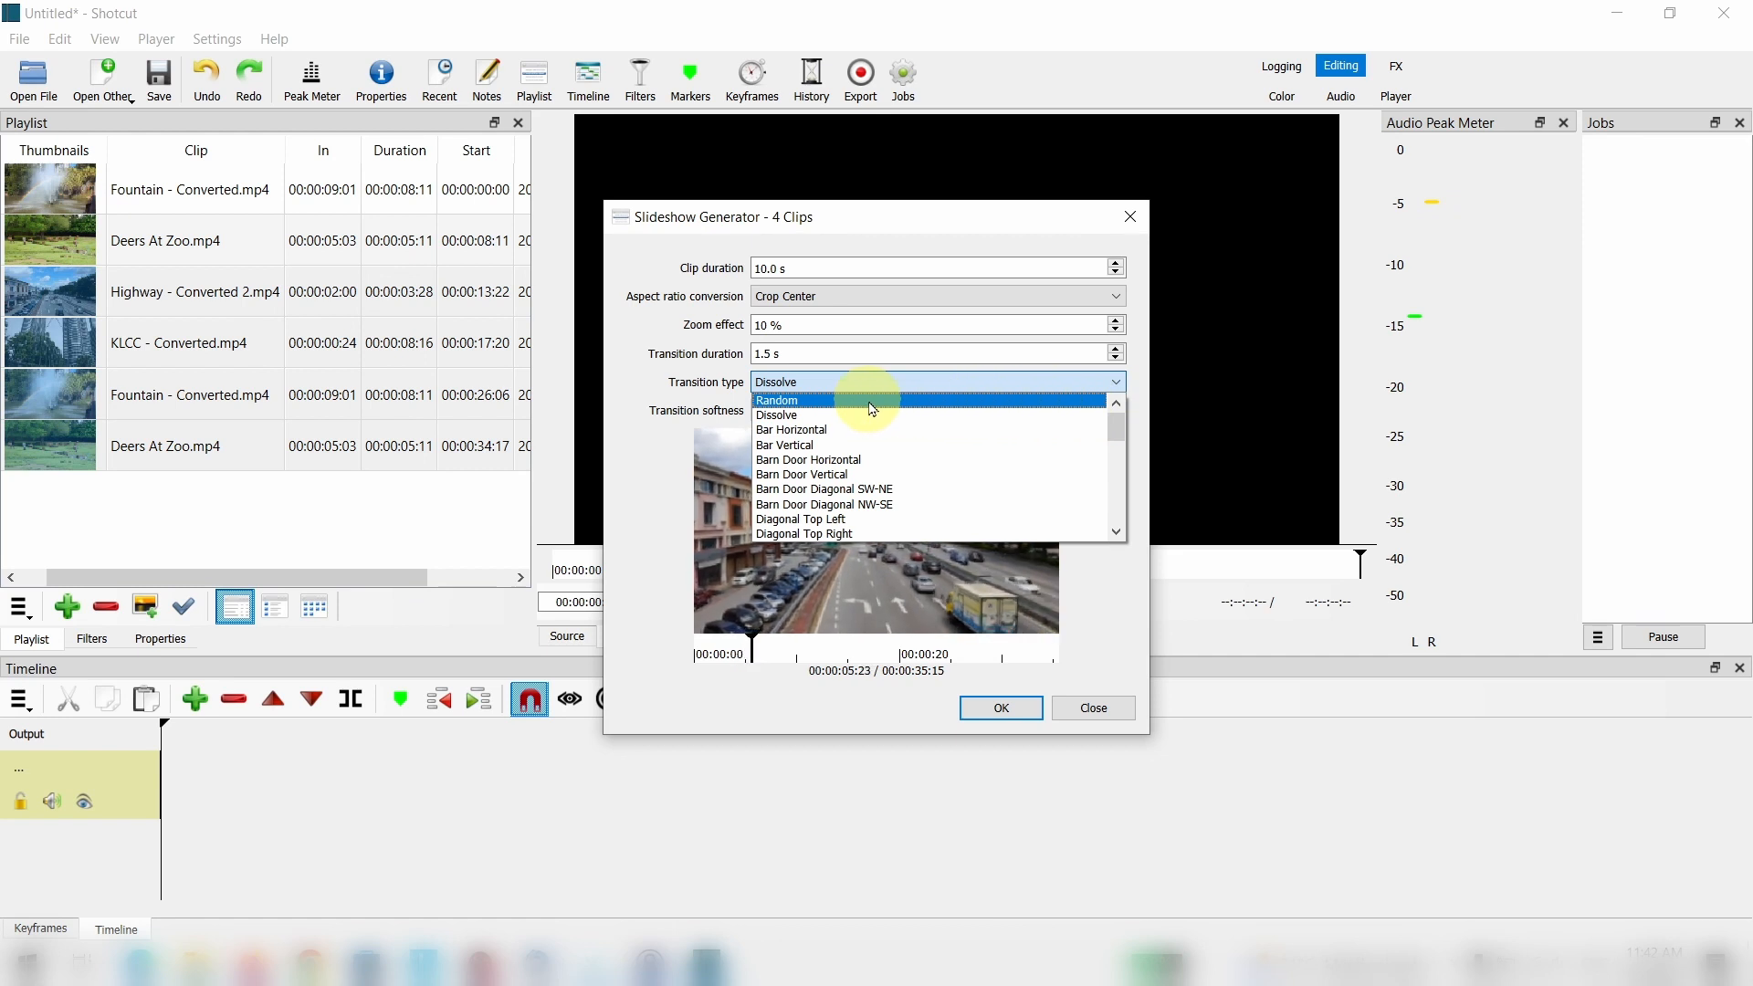
click(776, 400)
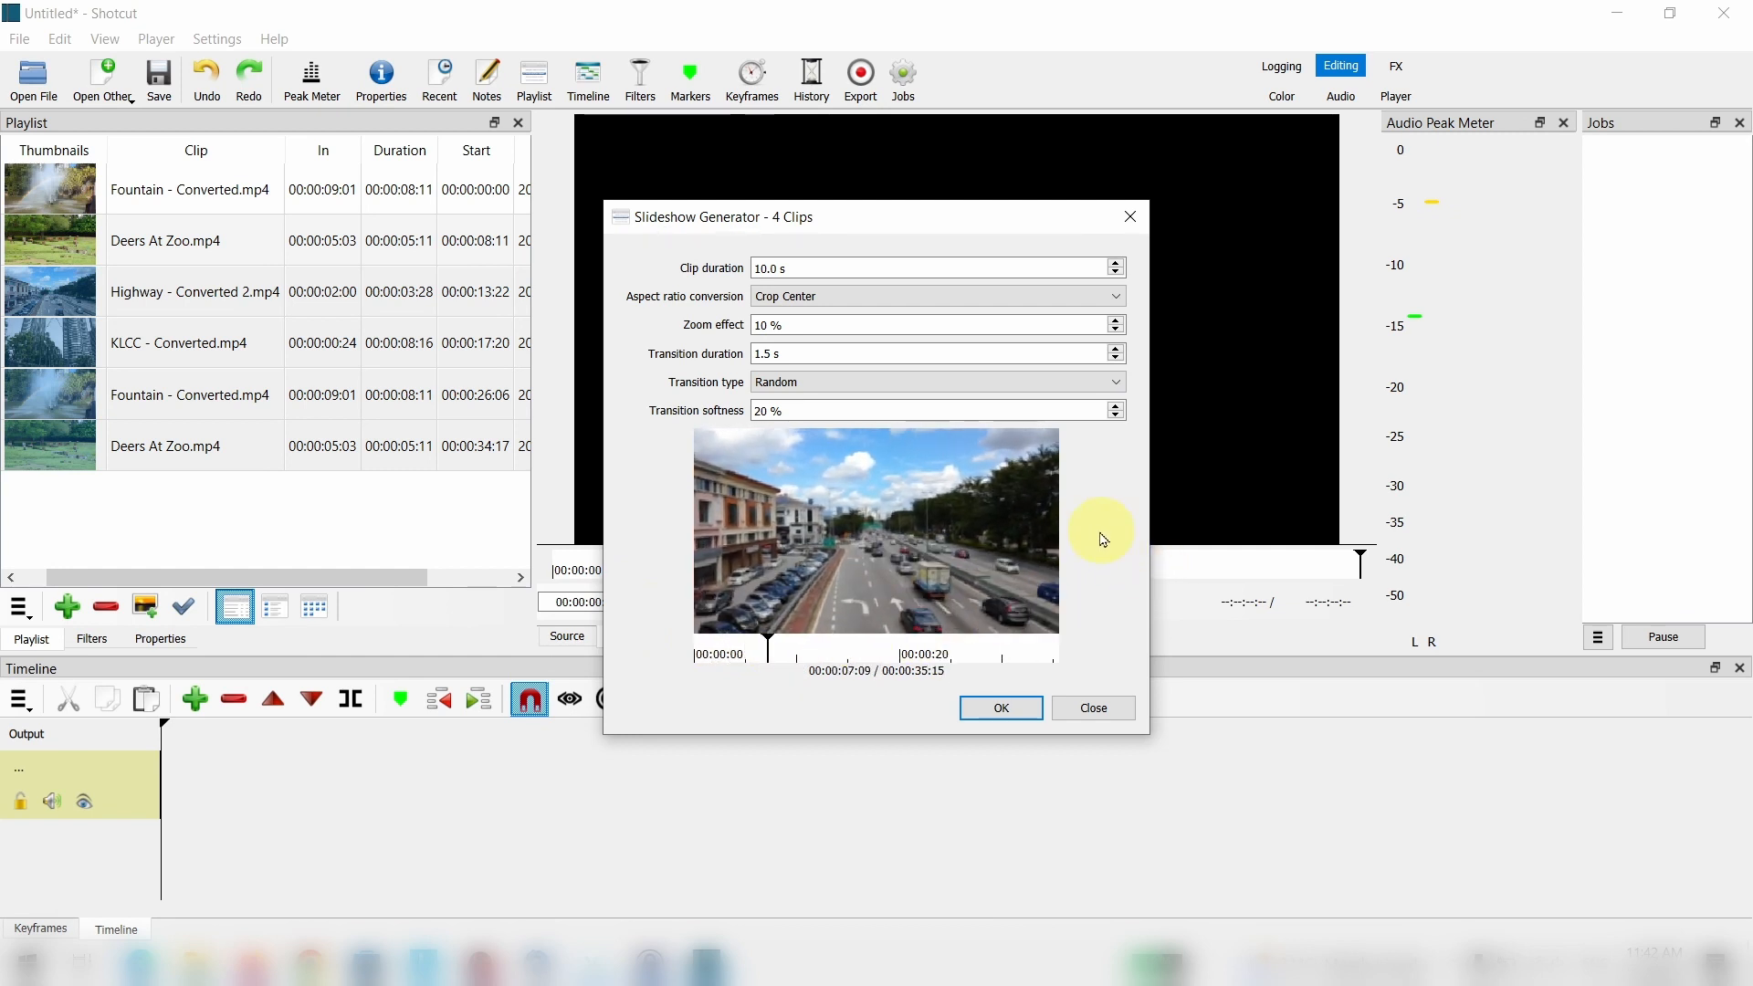
click(998, 708)
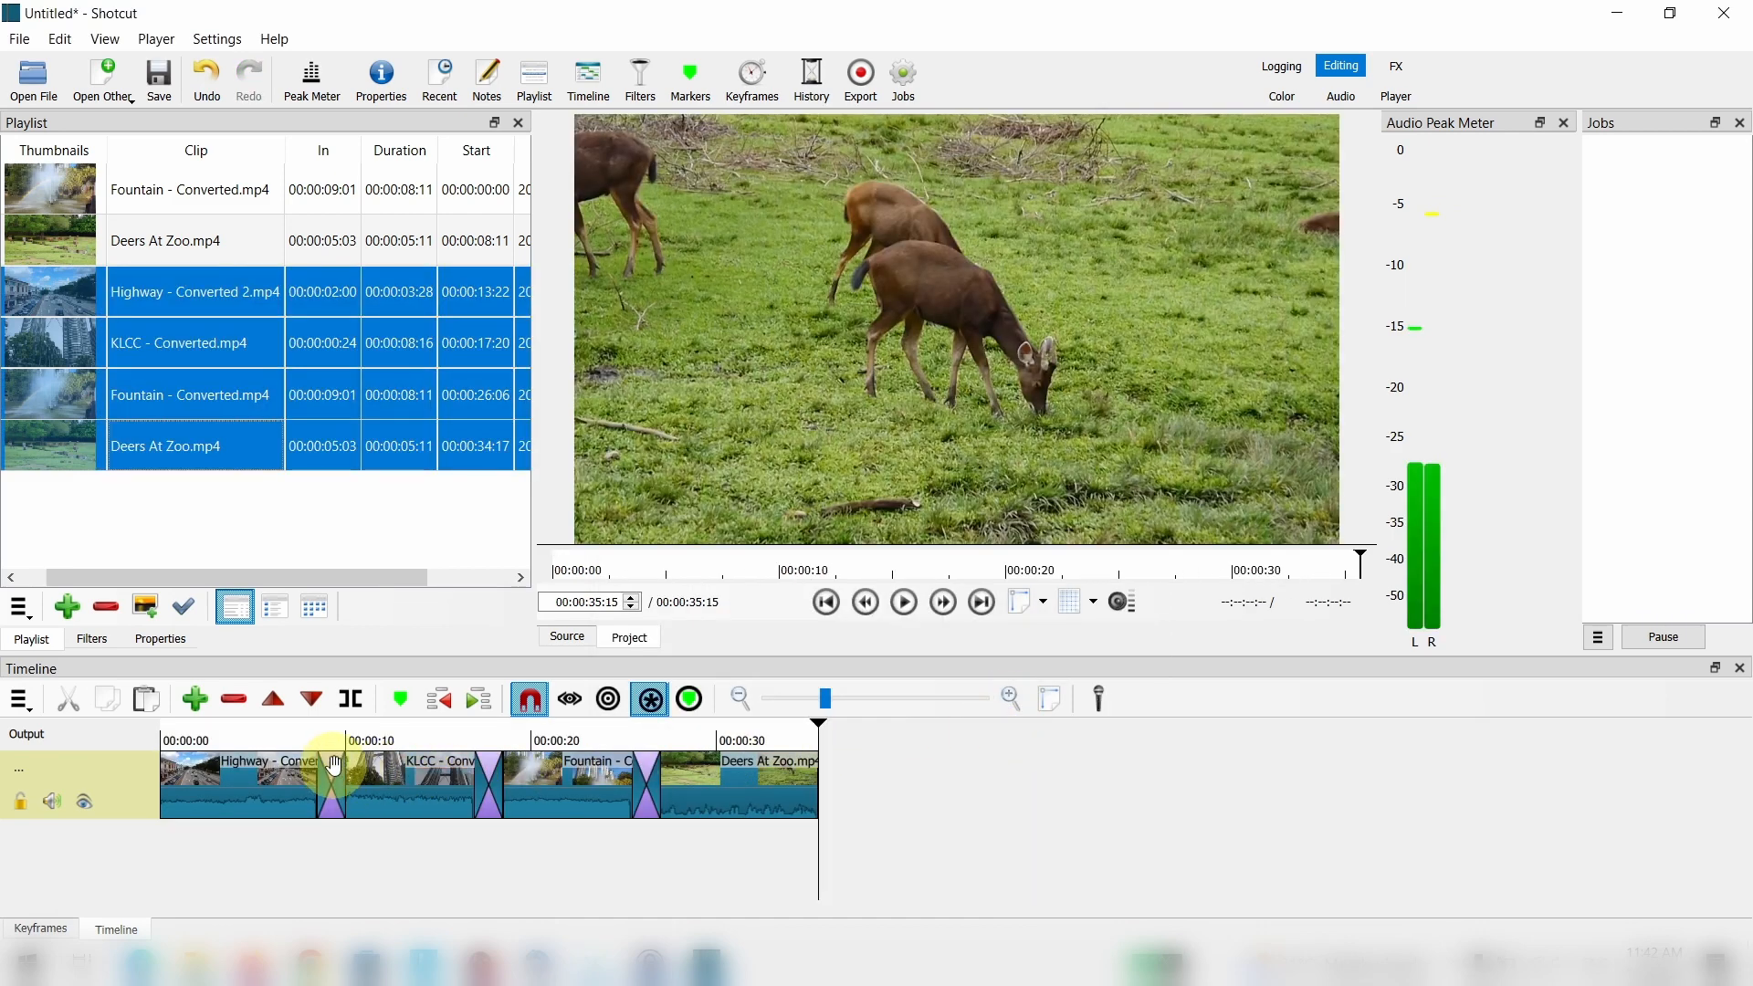
click(299, 739)
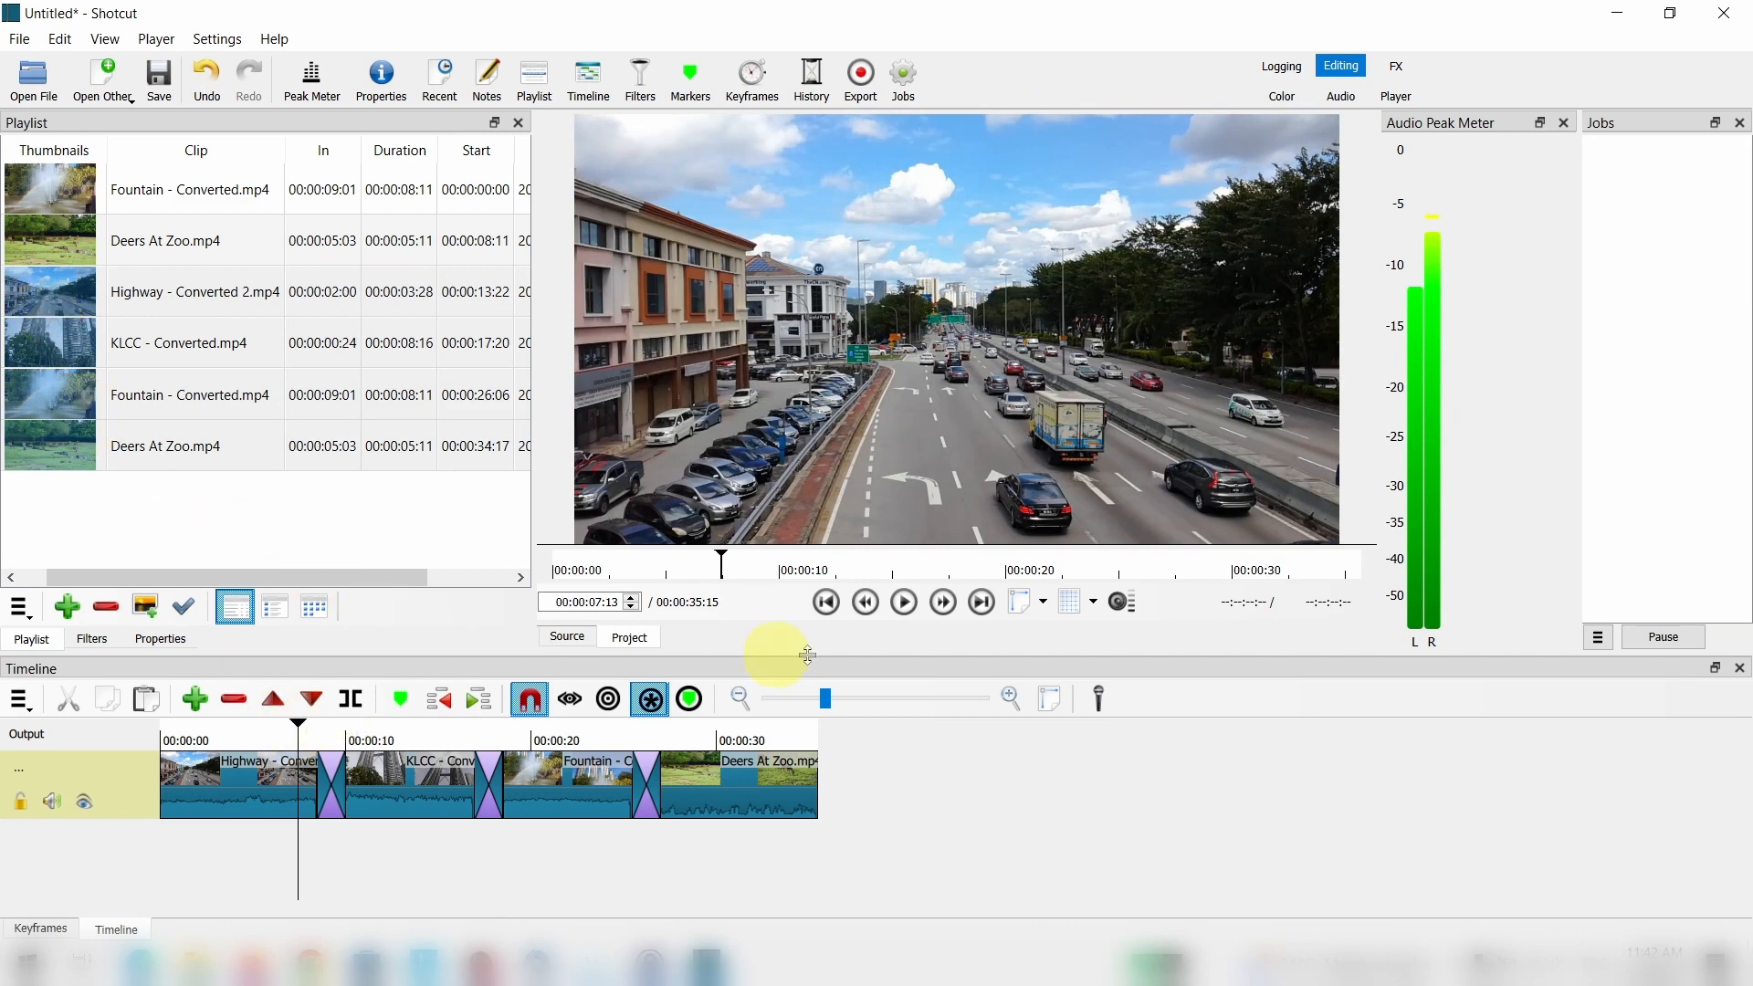
click(902, 602)
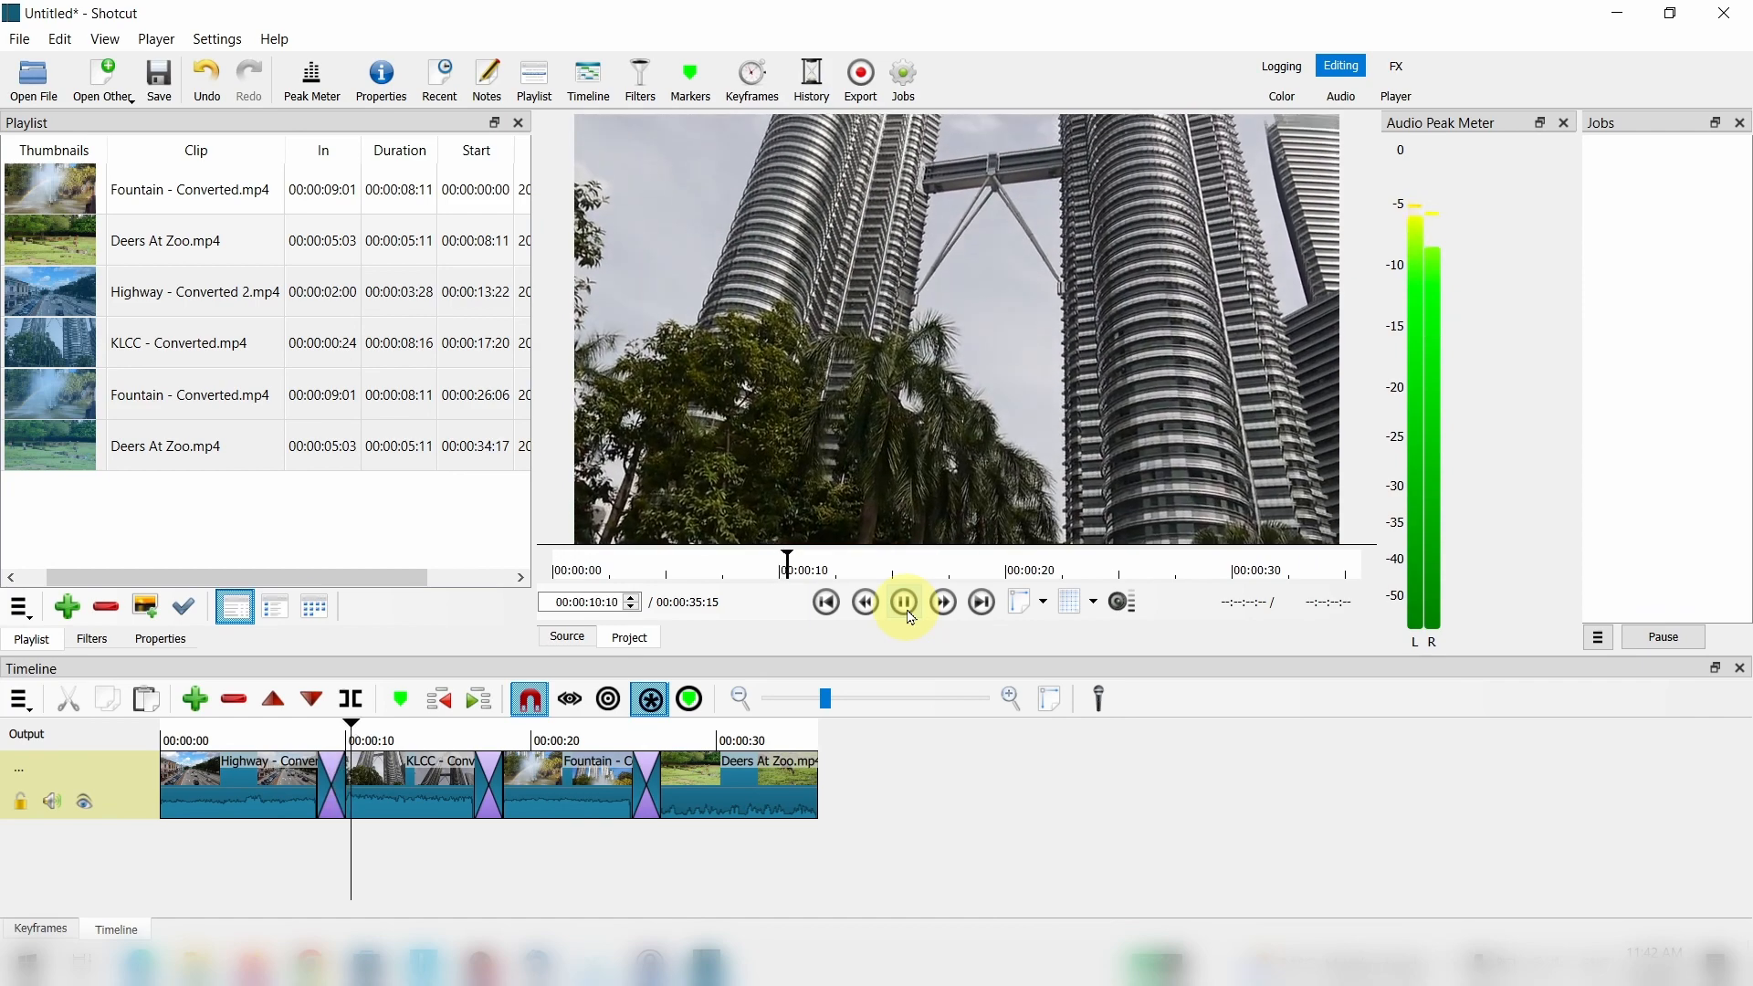
click(903, 602)
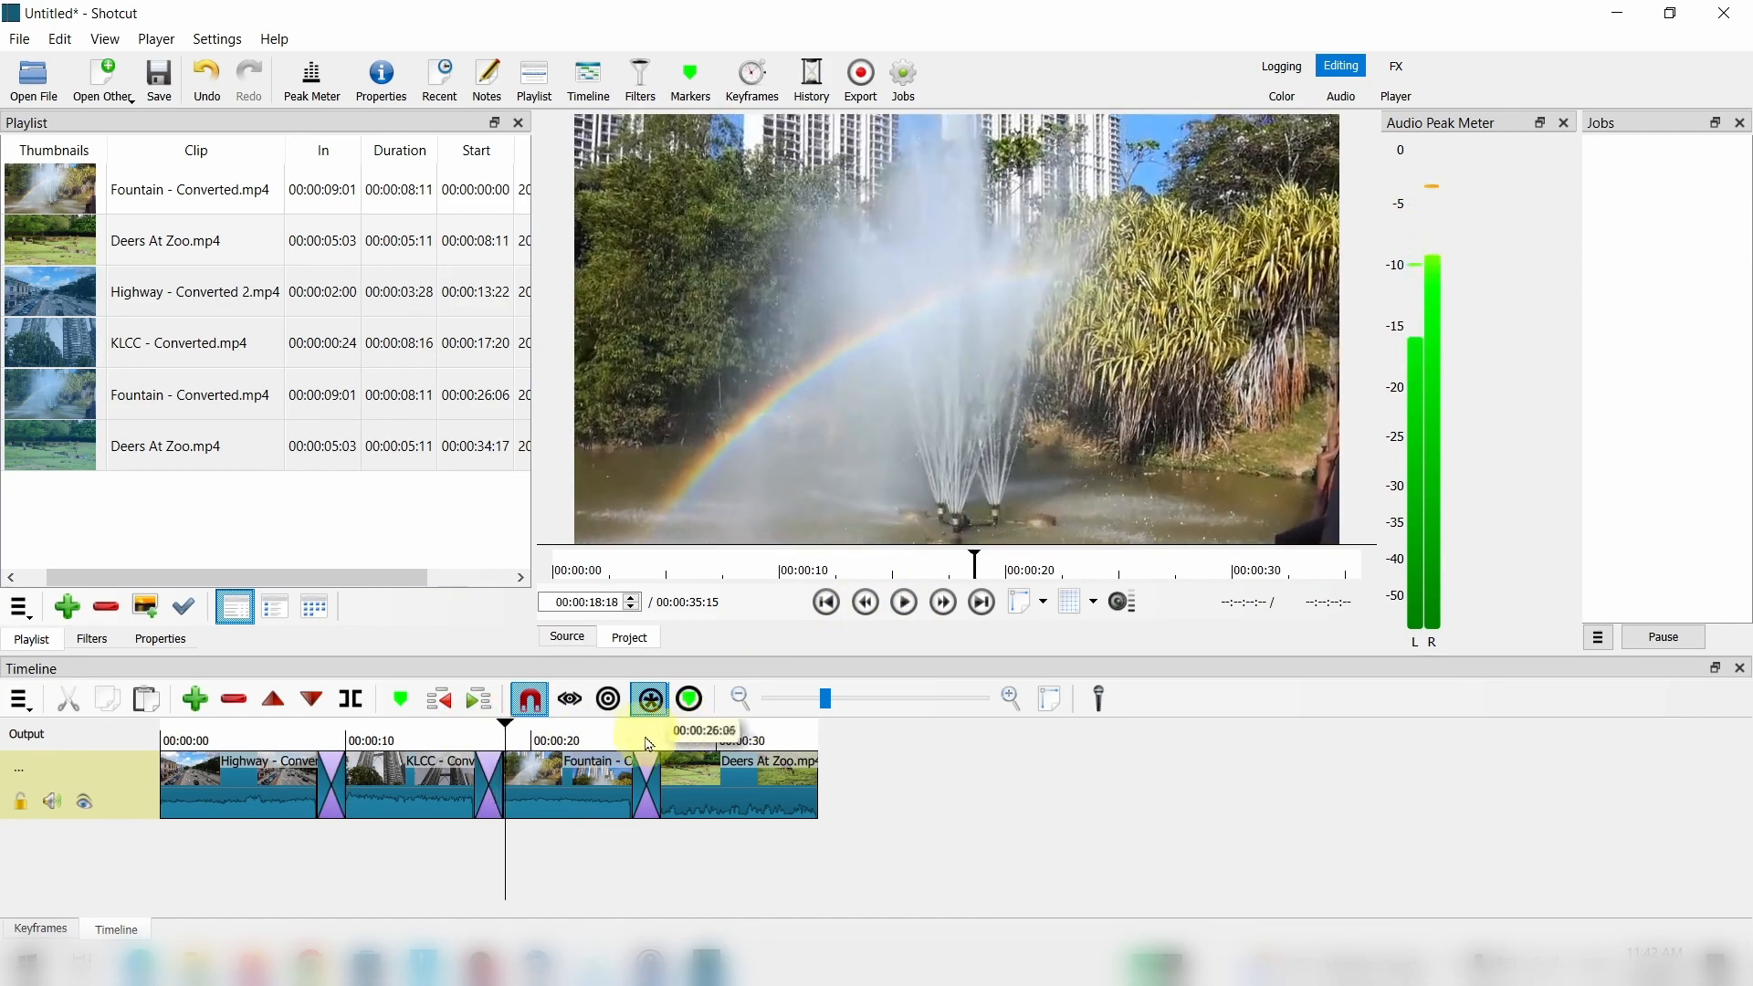
click(902, 602)
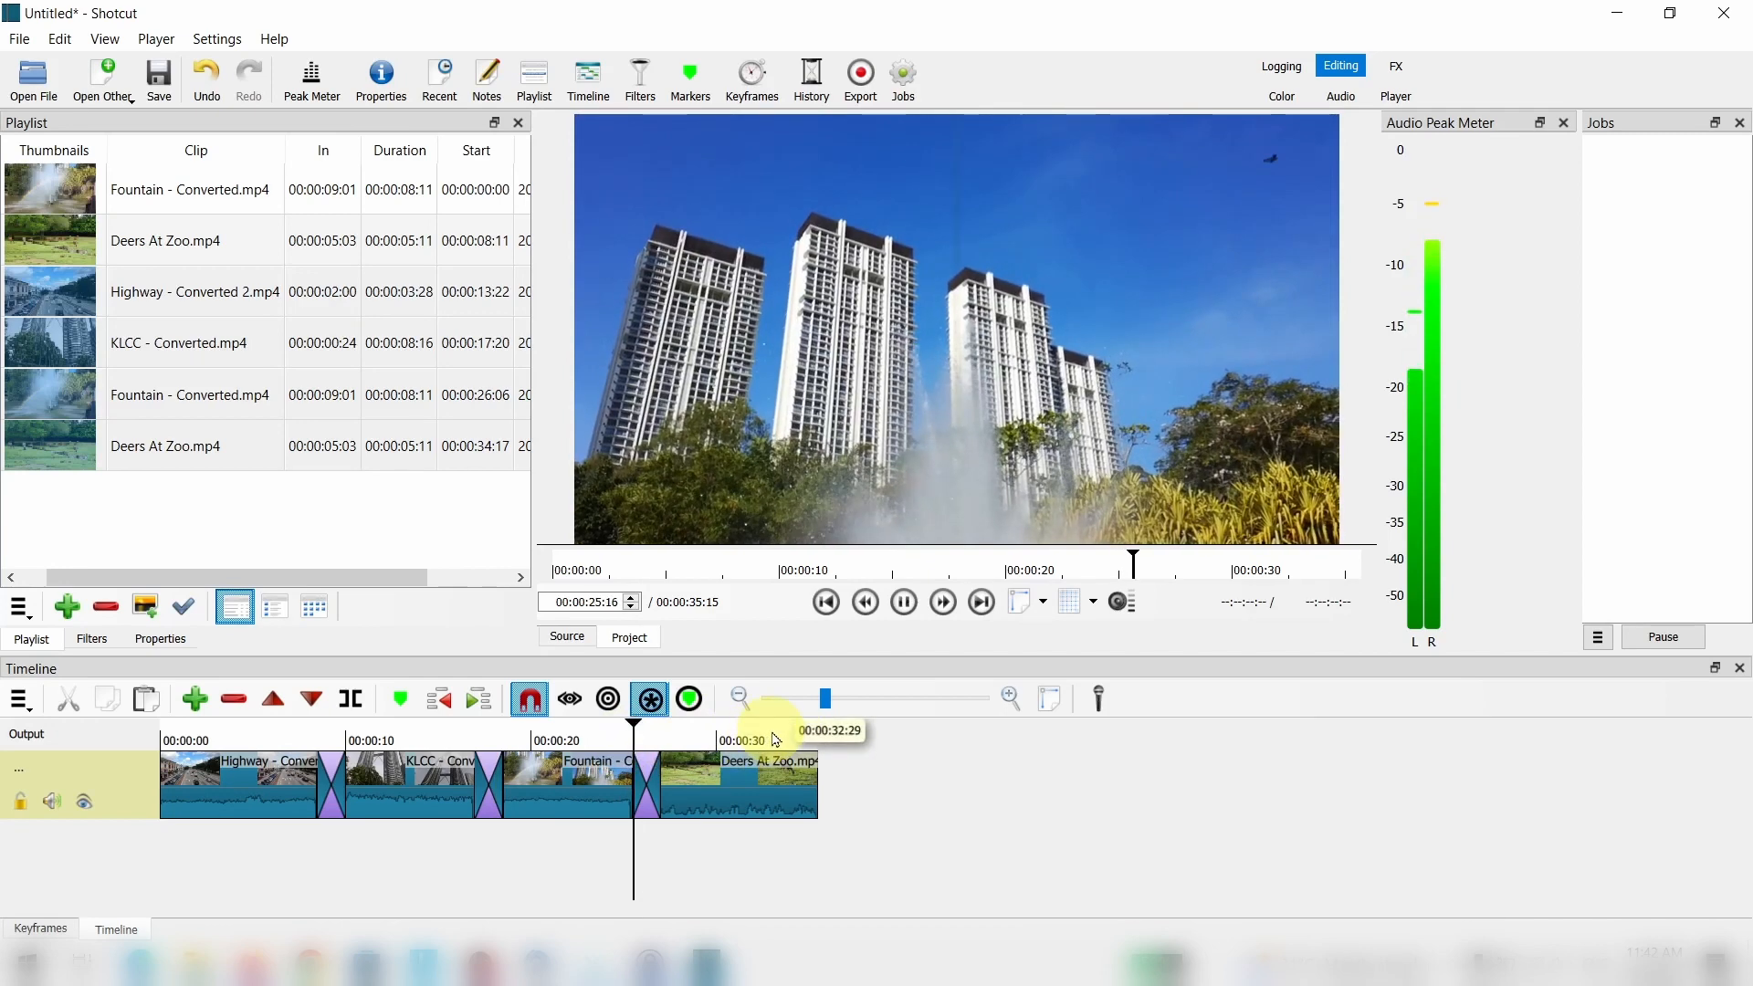
click(903, 602)
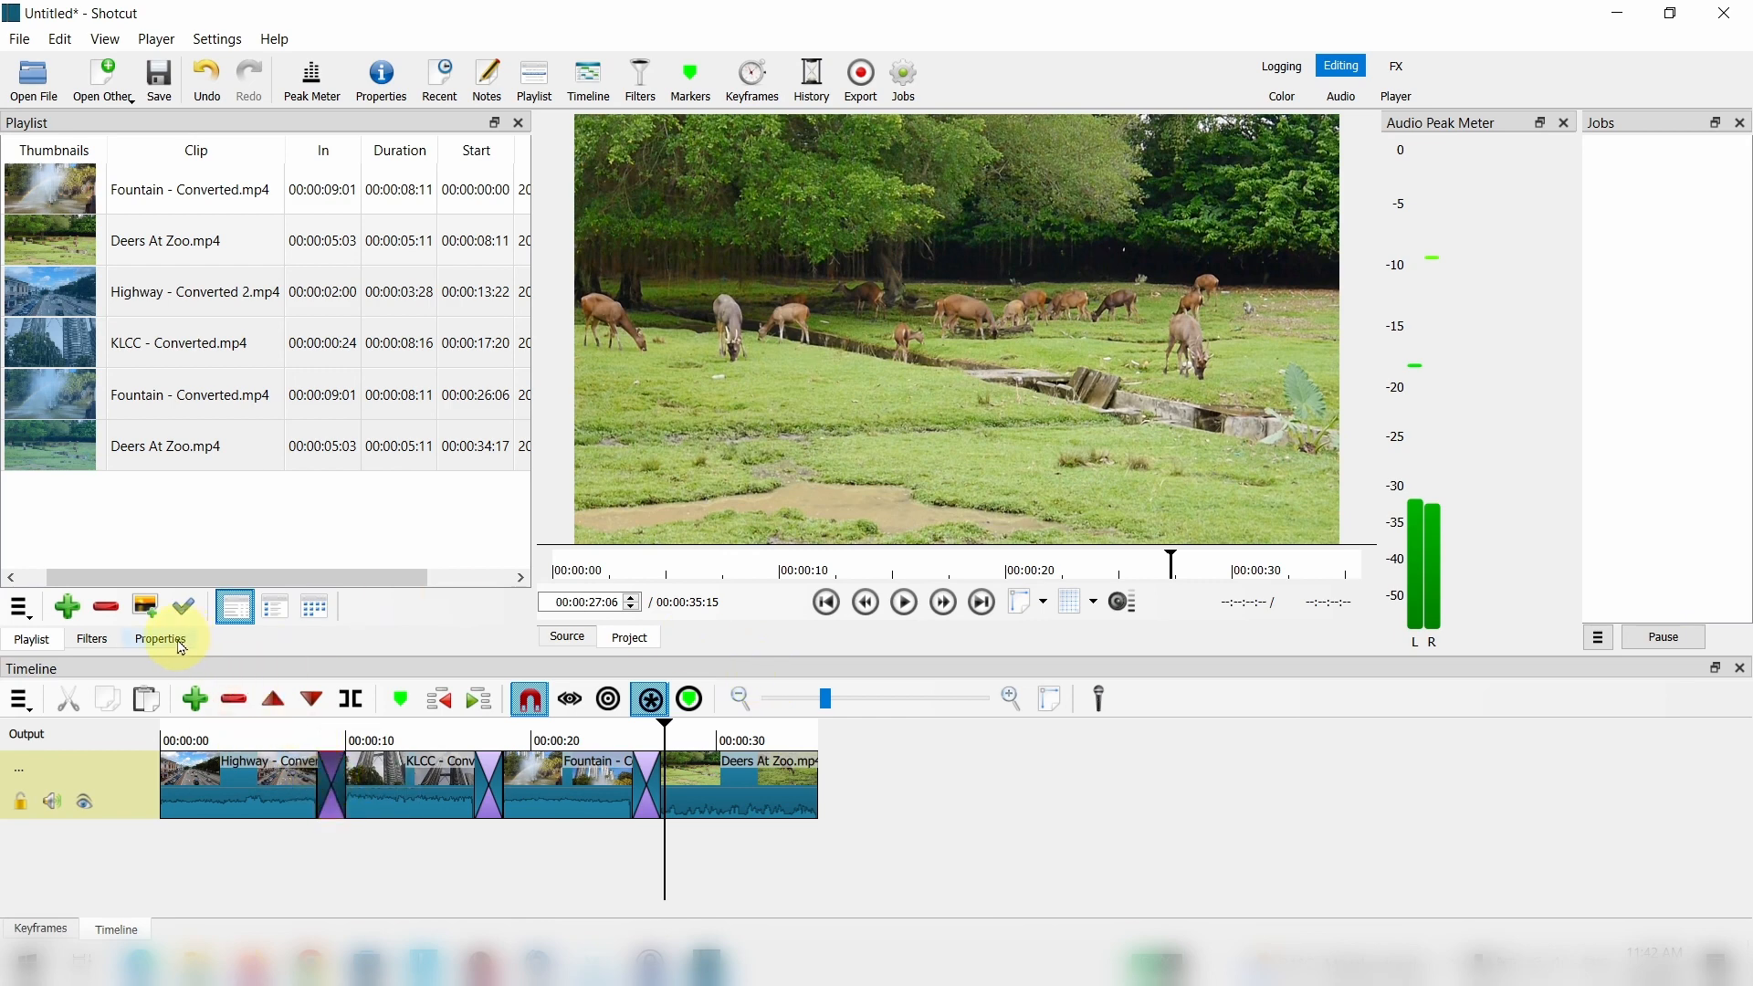
Set the first transition's video wipe to Bar Vertical in Properties.
click(159, 639)
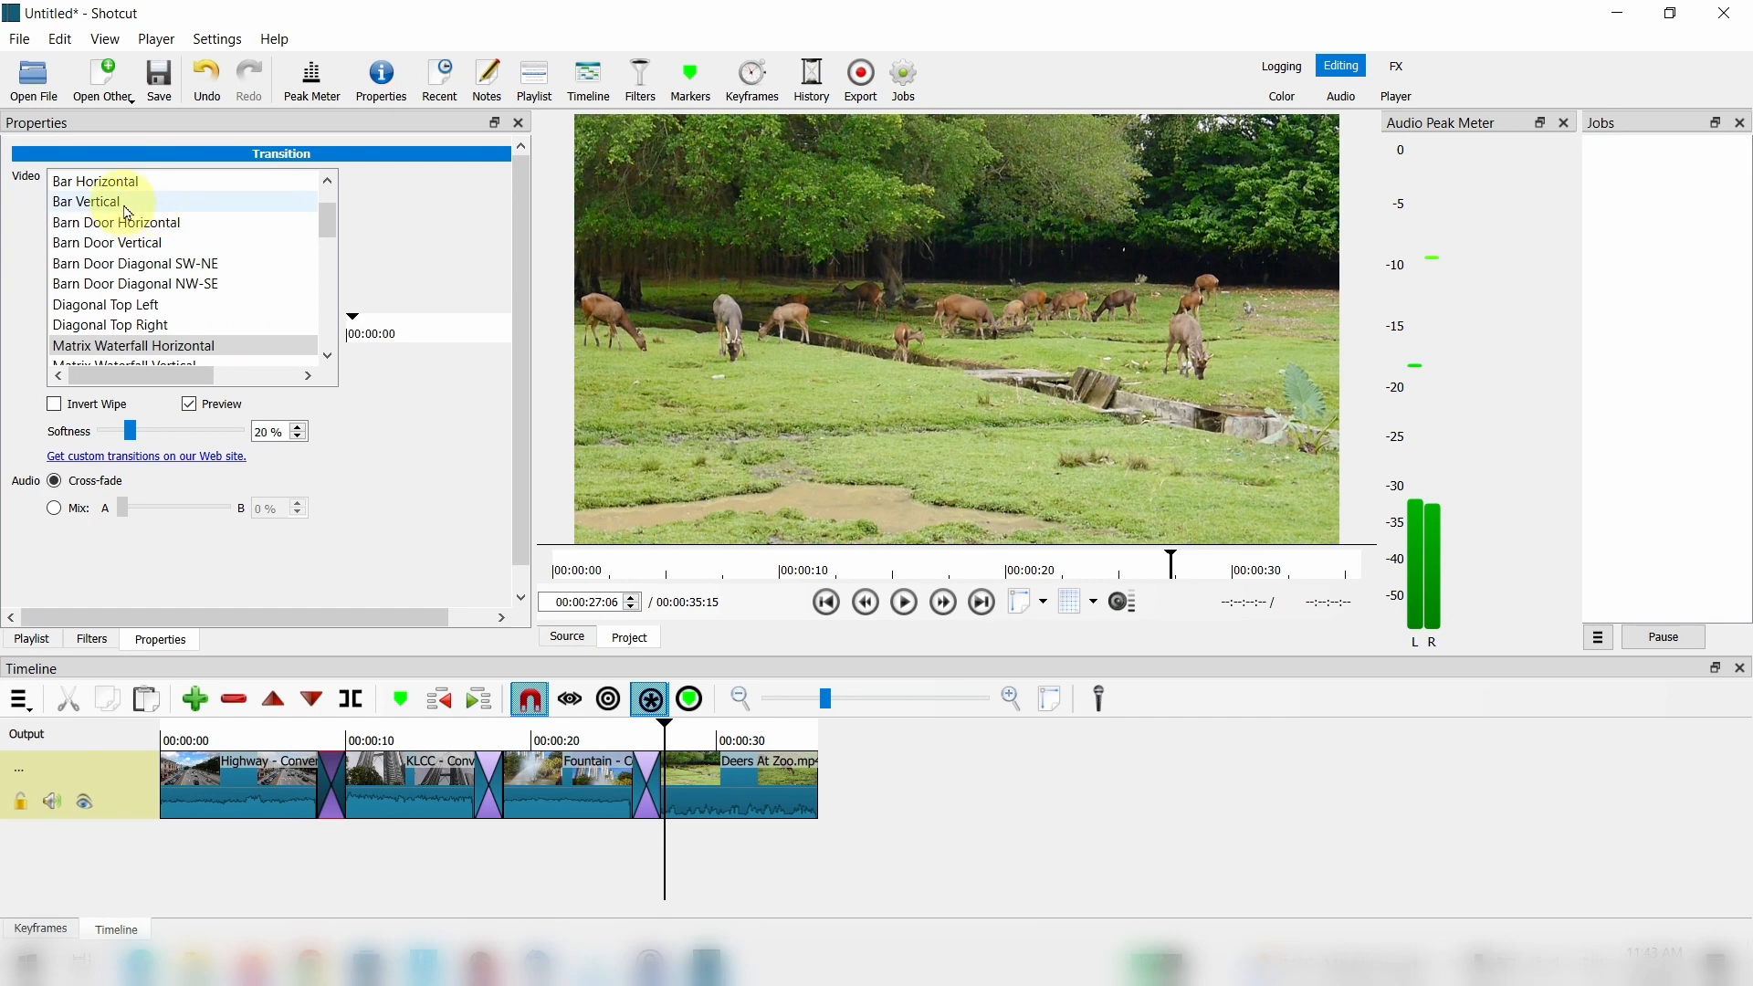
click(308, 744)
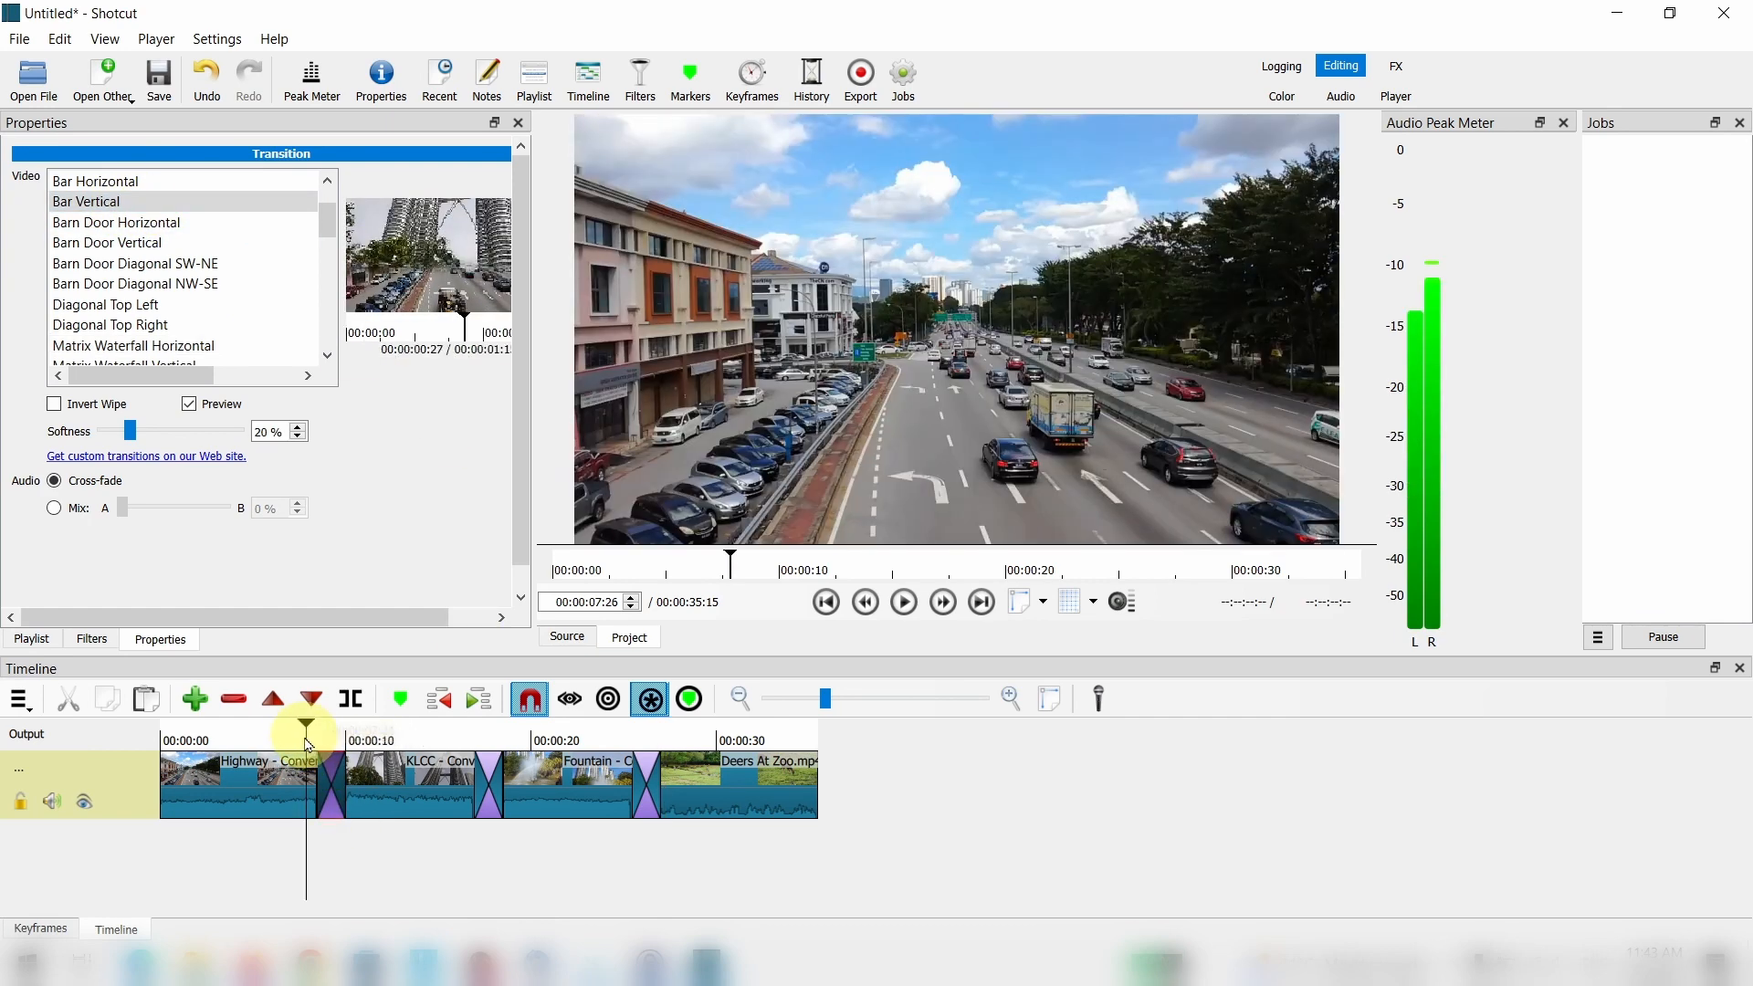